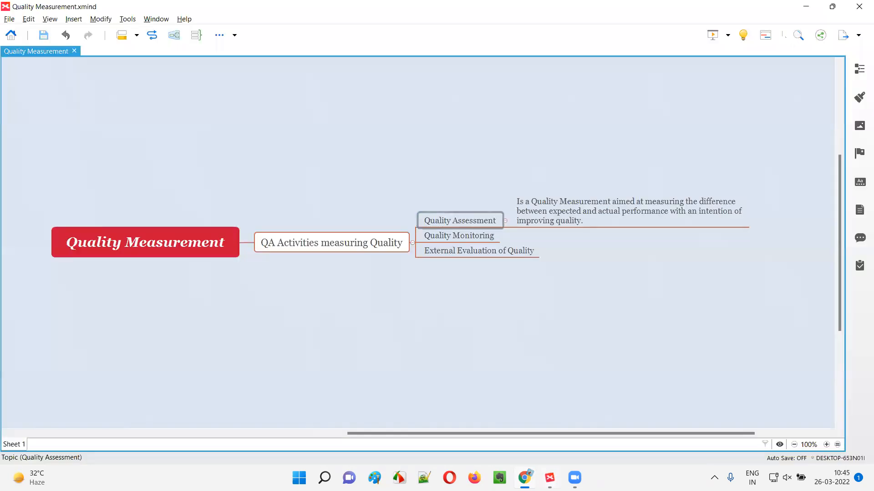
Highlight the Quality Assessment, QA Activities, Quality Monitoring and External Evaluation of Quality topics in turn
left_click(458, 220)
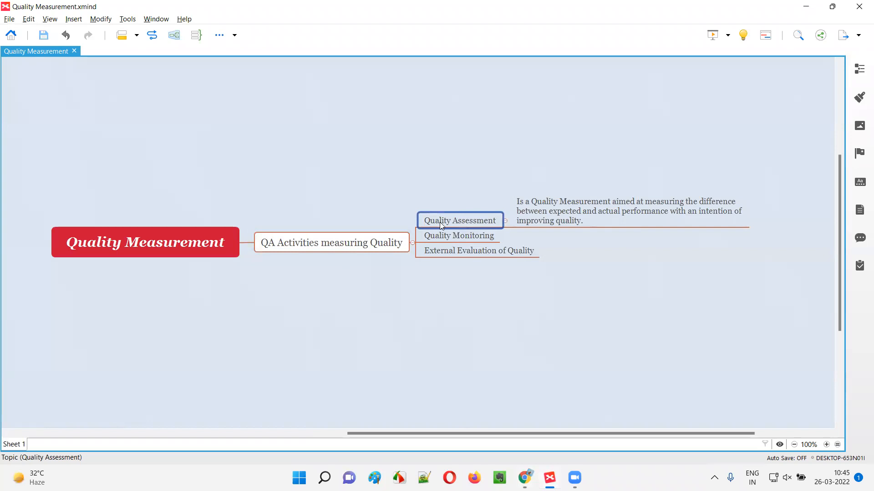
left_click(331, 243)
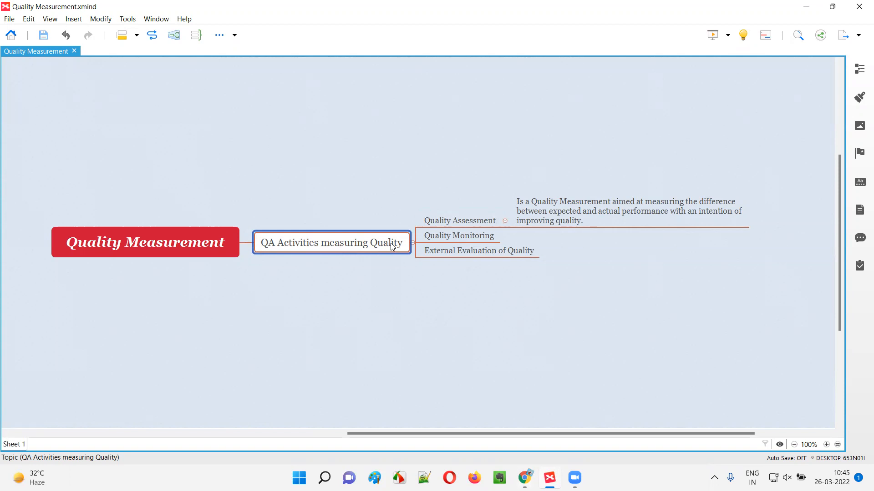
mouse_move(311, 253)
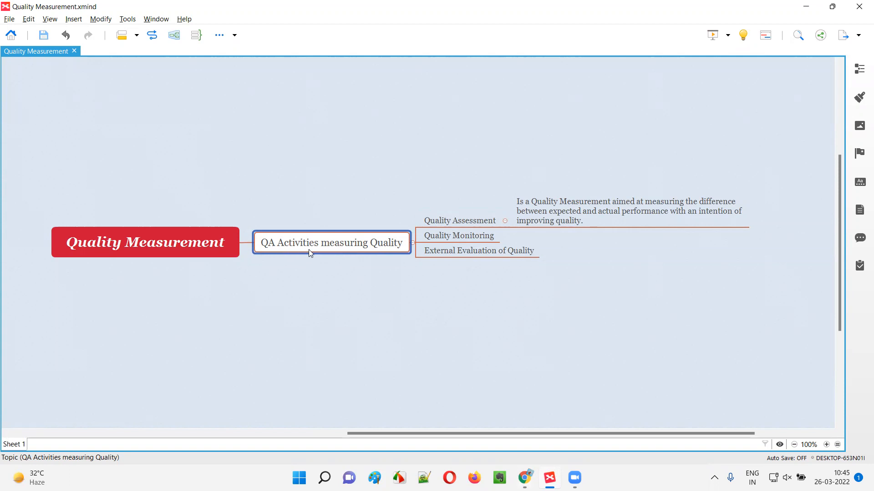
mouse_move(434, 241)
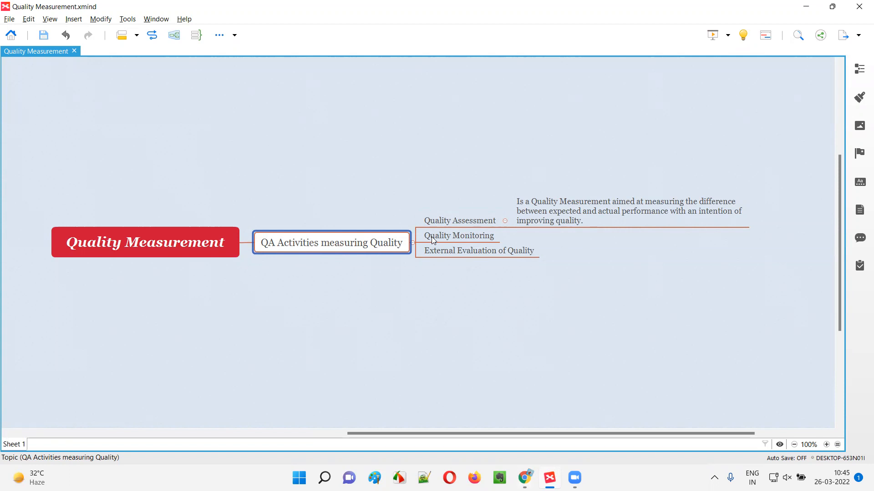
left_click(459, 220)
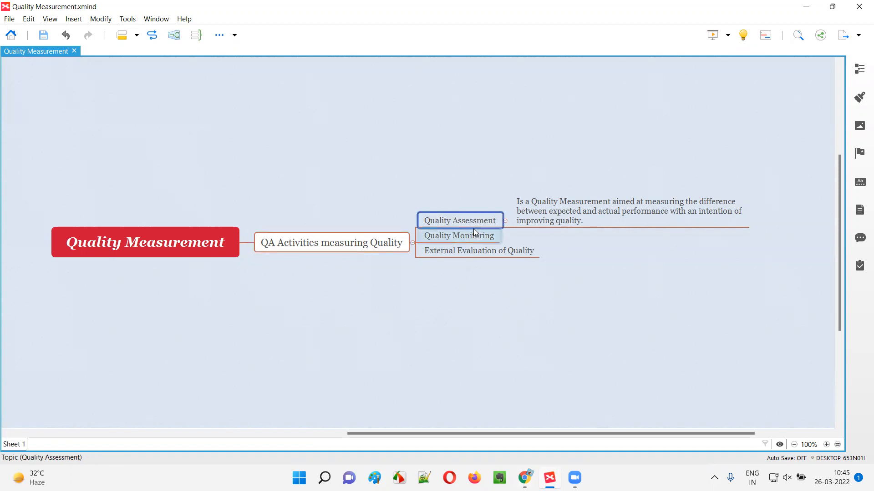
left_click(457, 235)
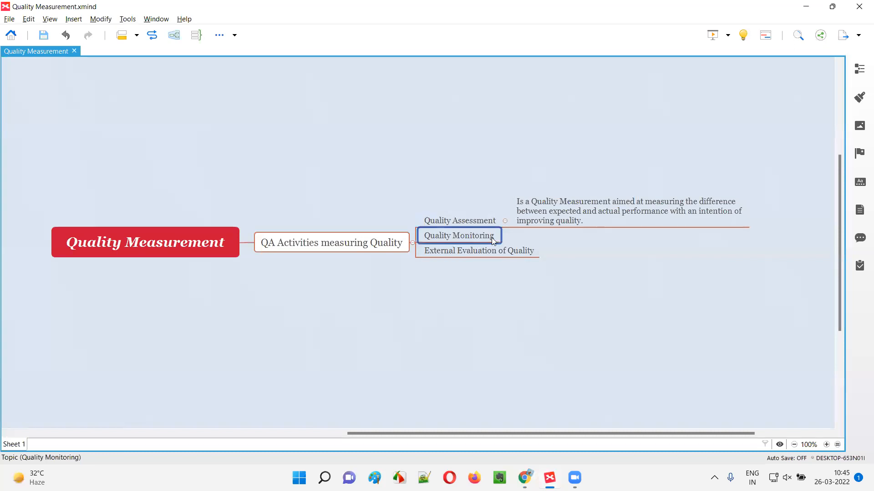
left_click(477, 250)
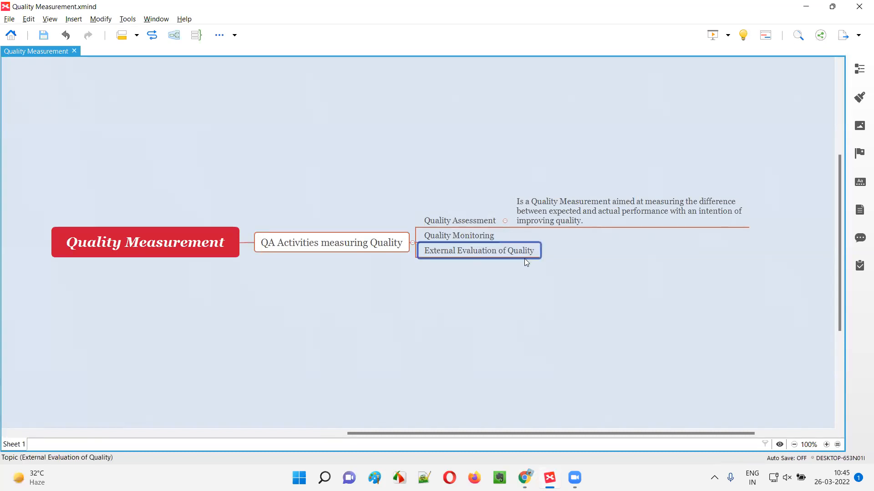
left_click(458, 235)
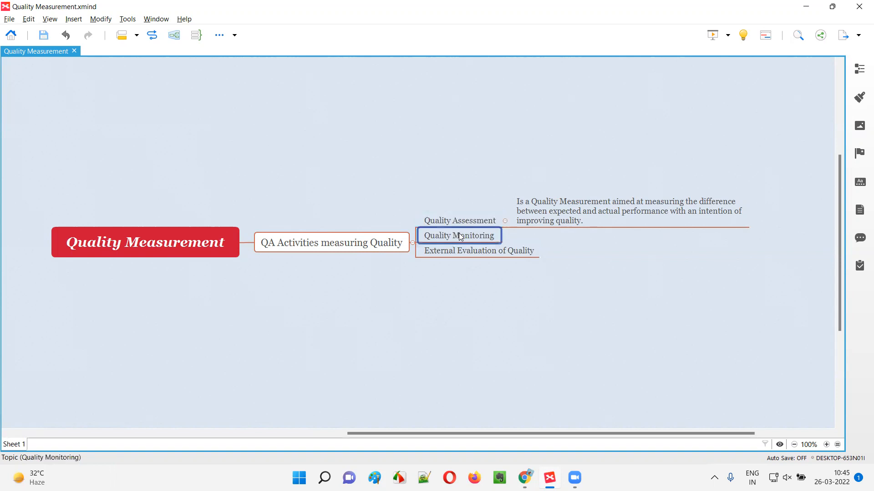
left_click(478, 250)
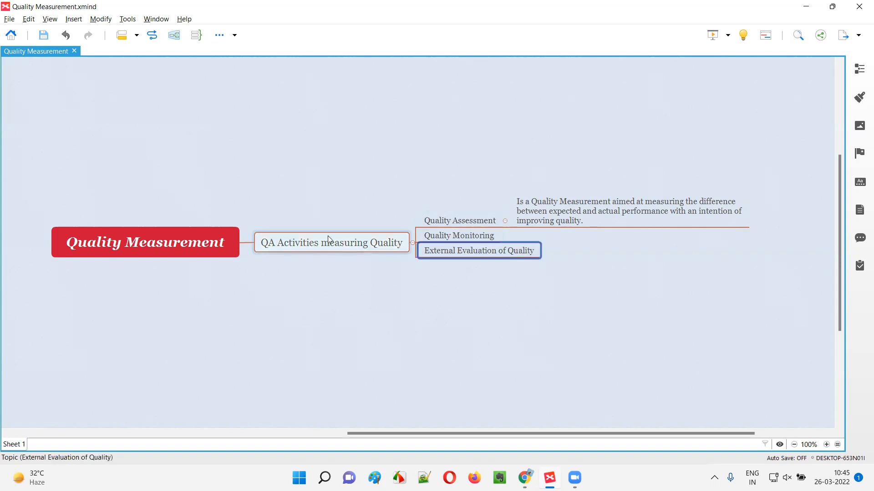
left_click(458, 220)
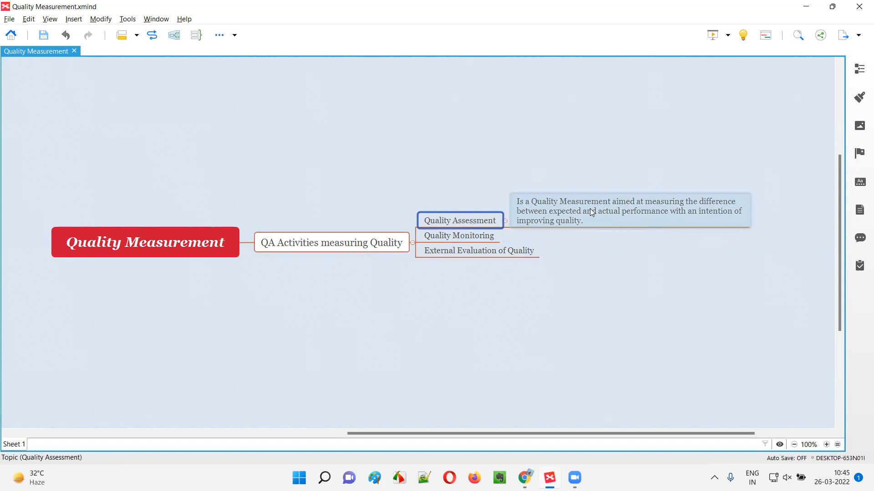
mouse_move(567, 209)
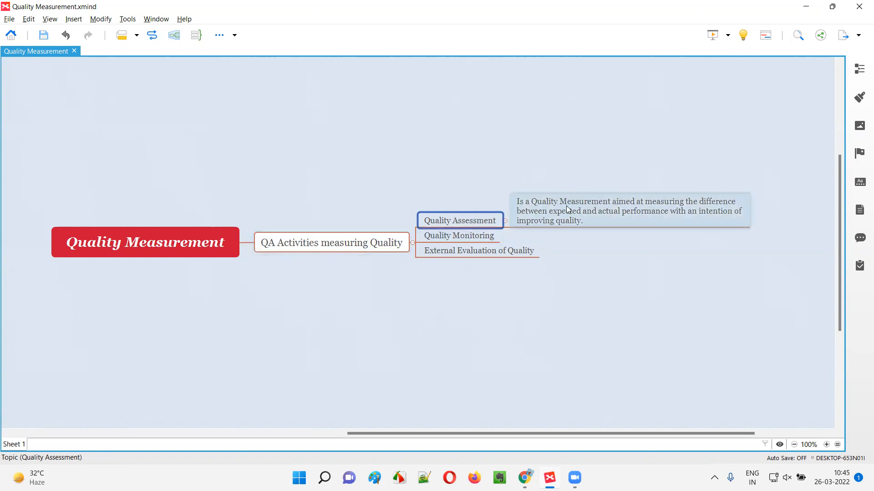
mouse_move(613, 206)
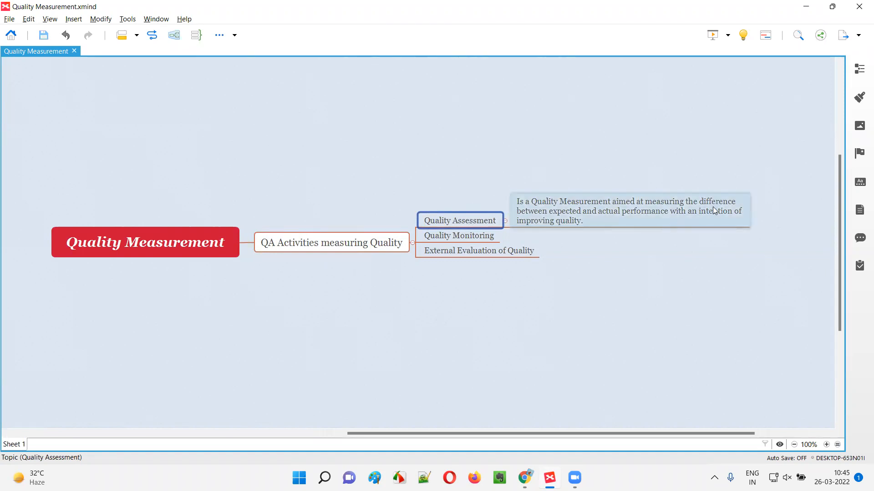
mouse_move(593, 219)
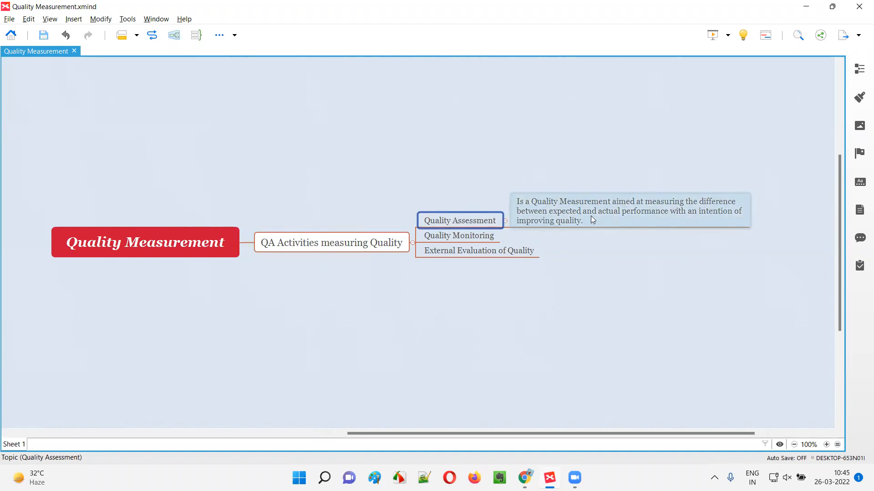
mouse_move(569, 216)
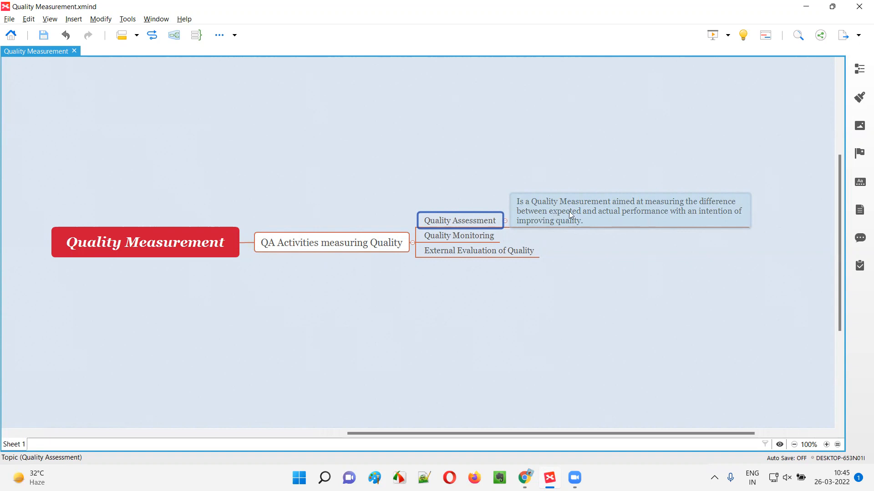
mouse_move(650, 219)
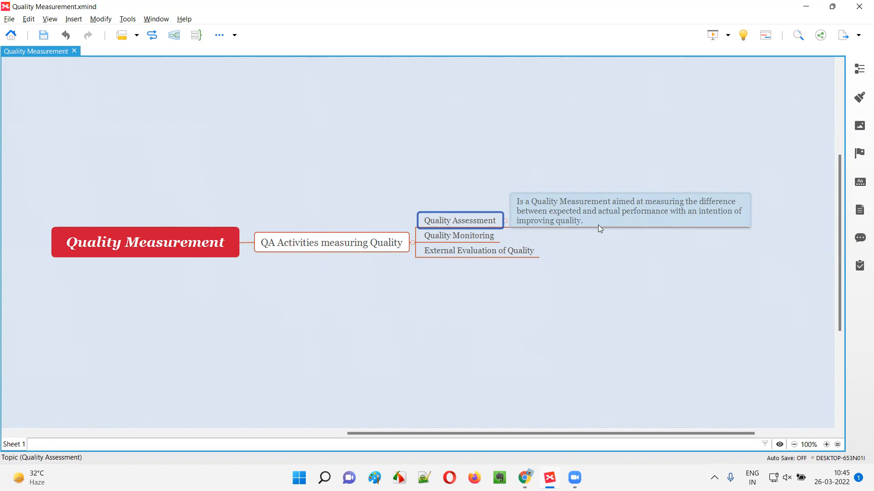
mouse_move(719, 210)
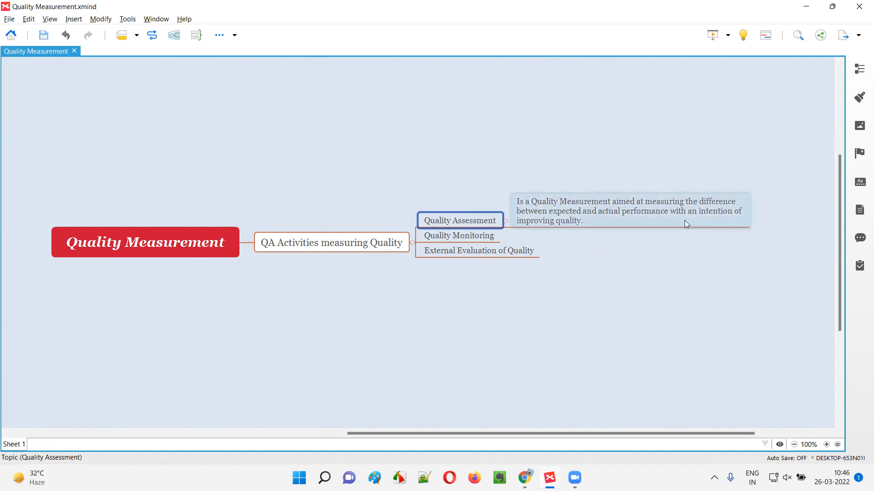
mouse_move(549, 228)
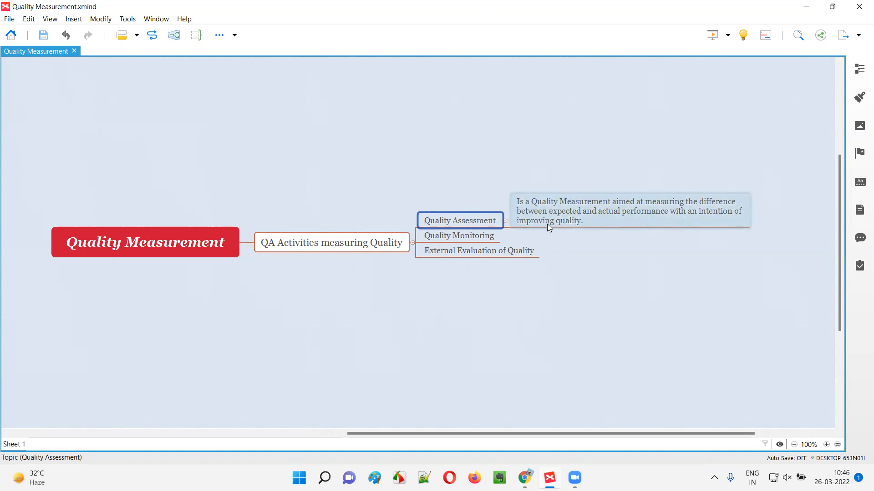
mouse_move(569, 225)
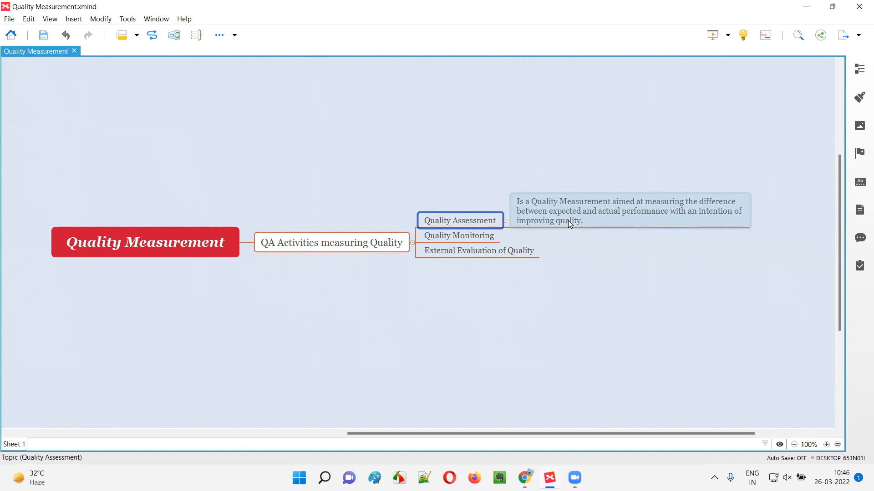
mouse_move(588, 224)
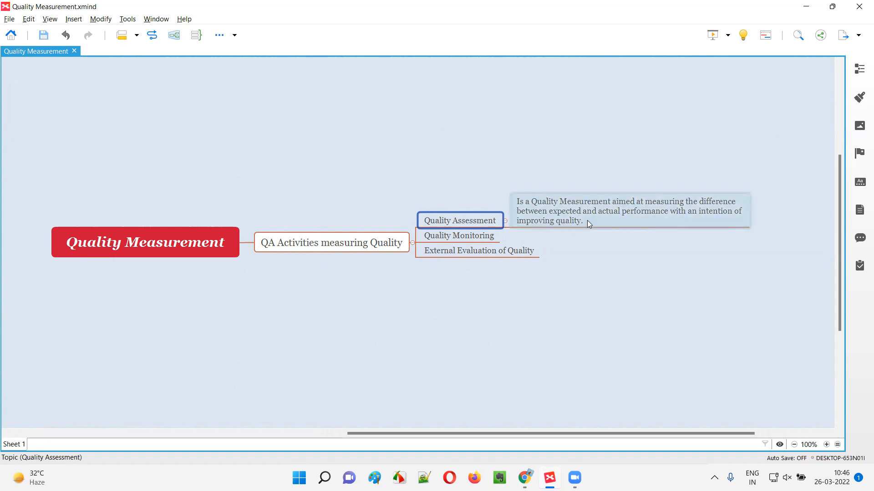
mouse_move(653, 224)
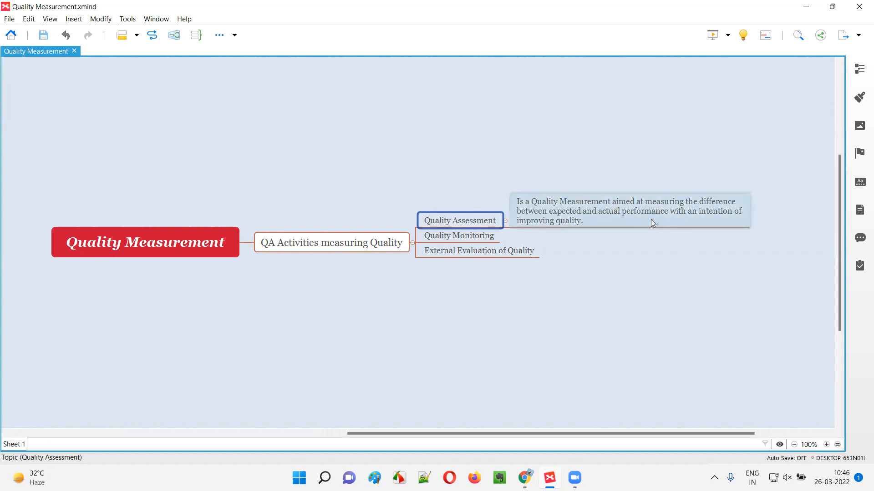
mouse_move(699, 229)
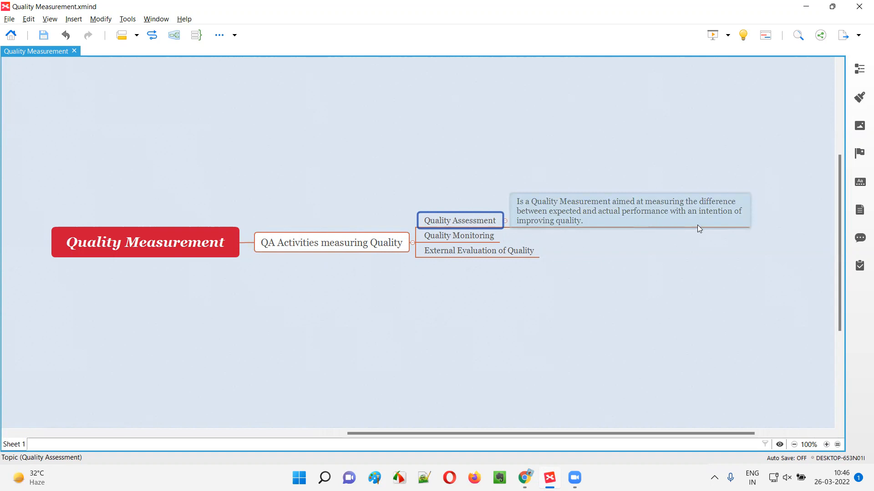
mouse_move(633, 221)
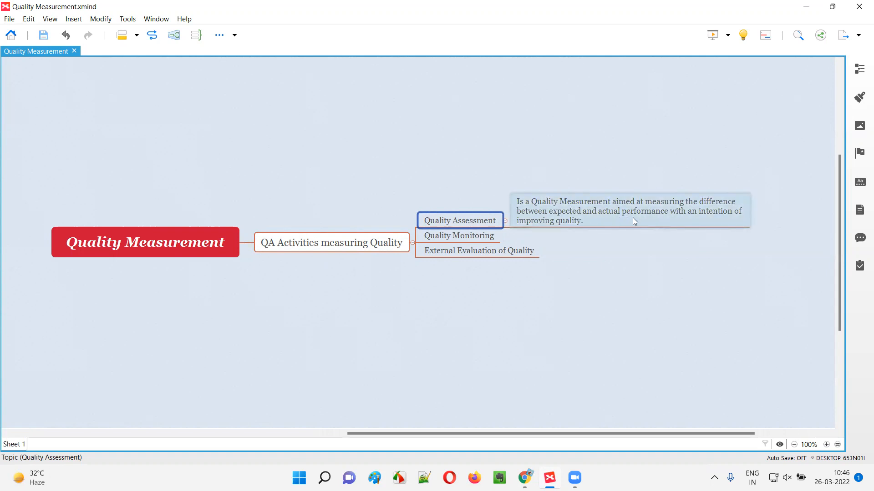
mouse_move(585, 229)
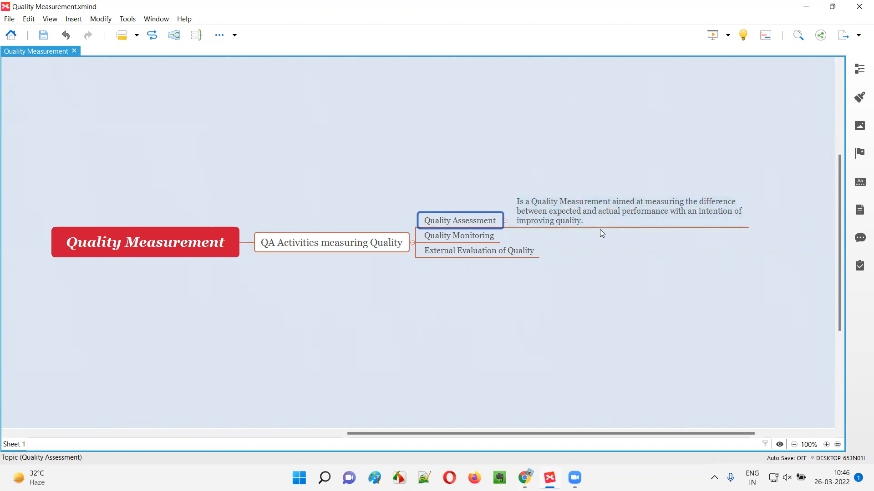
mouse_move(485, 124)
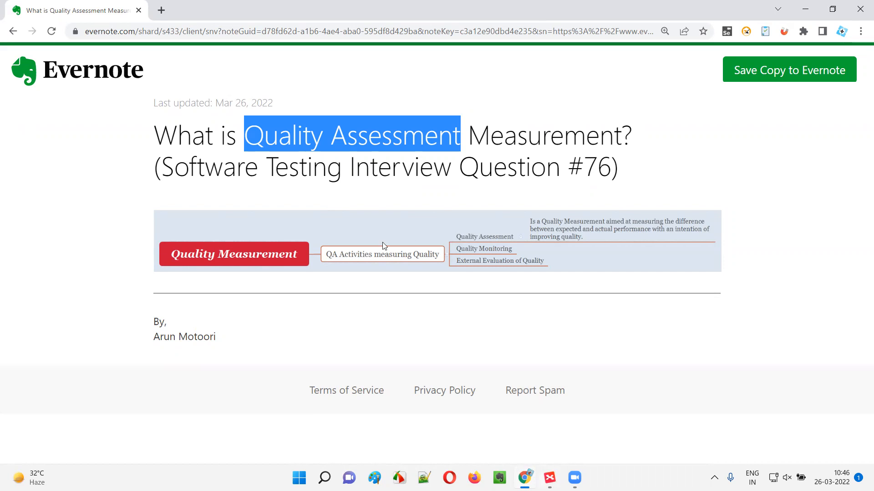
mouse_move(550, 204)
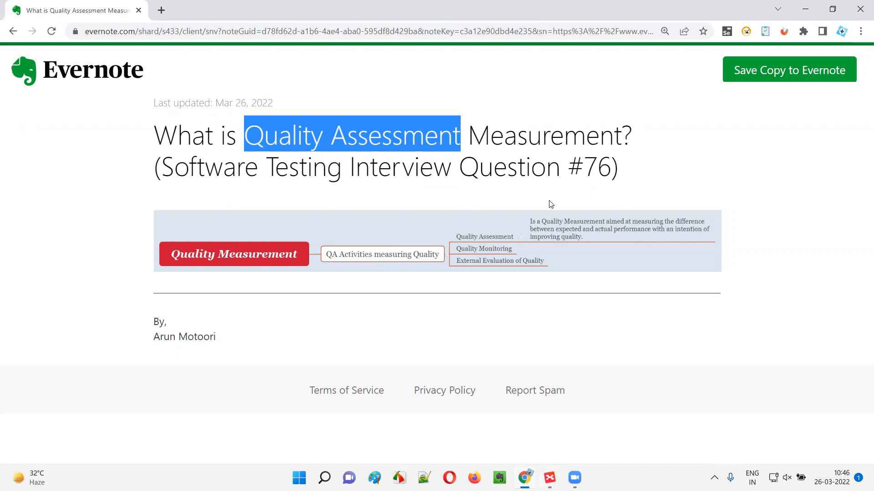